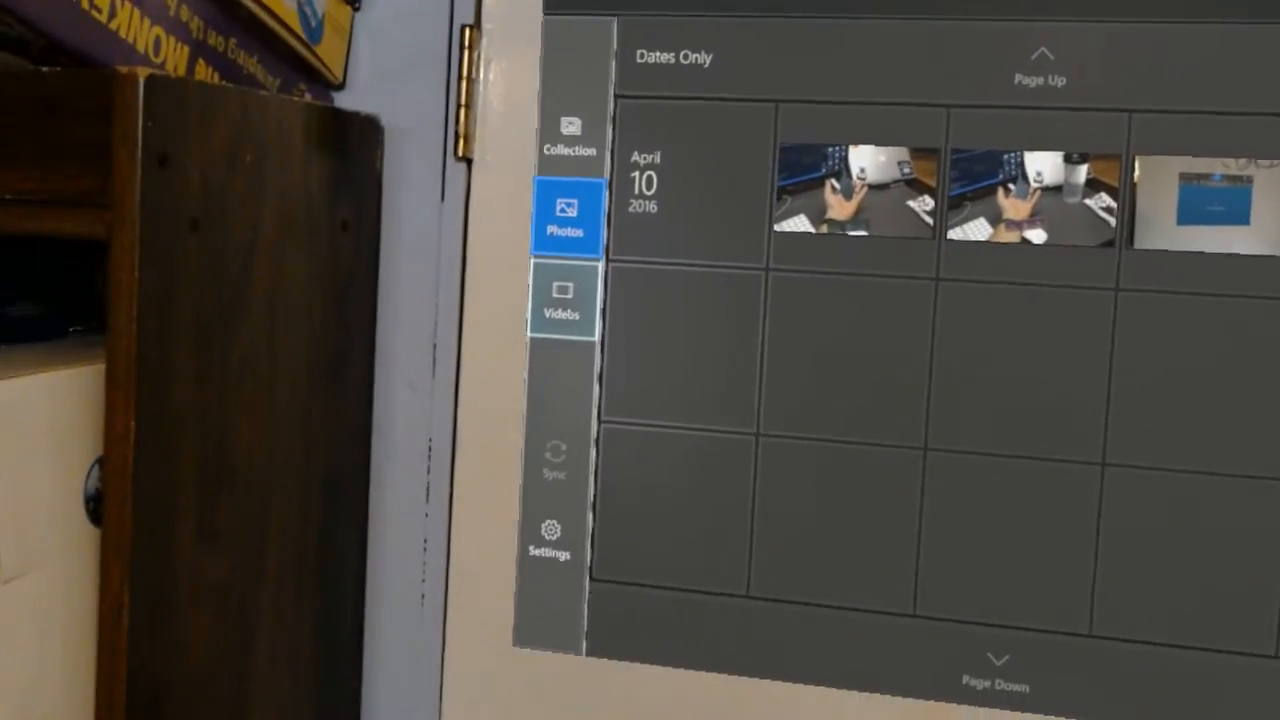
Step: Switch the collection to the Videos category, listing clips by date
left_click(562, 296)
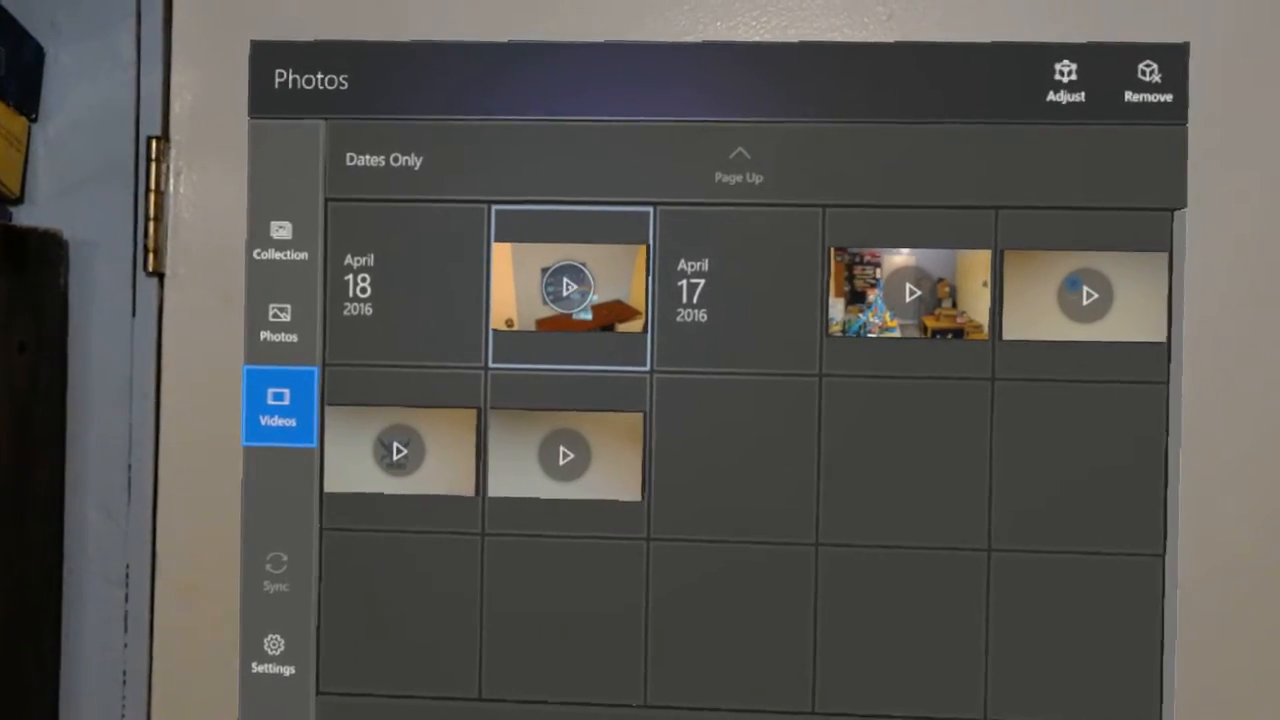
Step: Share the April 18 video and choose YouTube as the destination
left_click(568, 288)
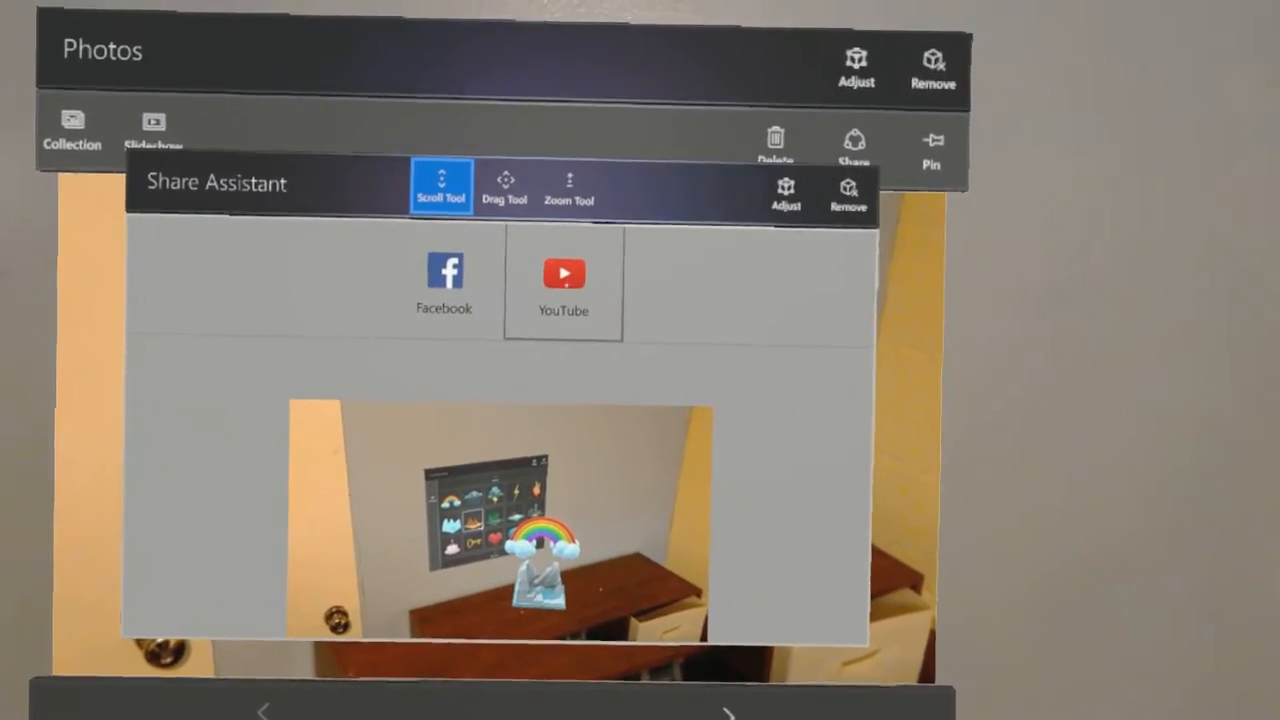
left_click(564, 280)
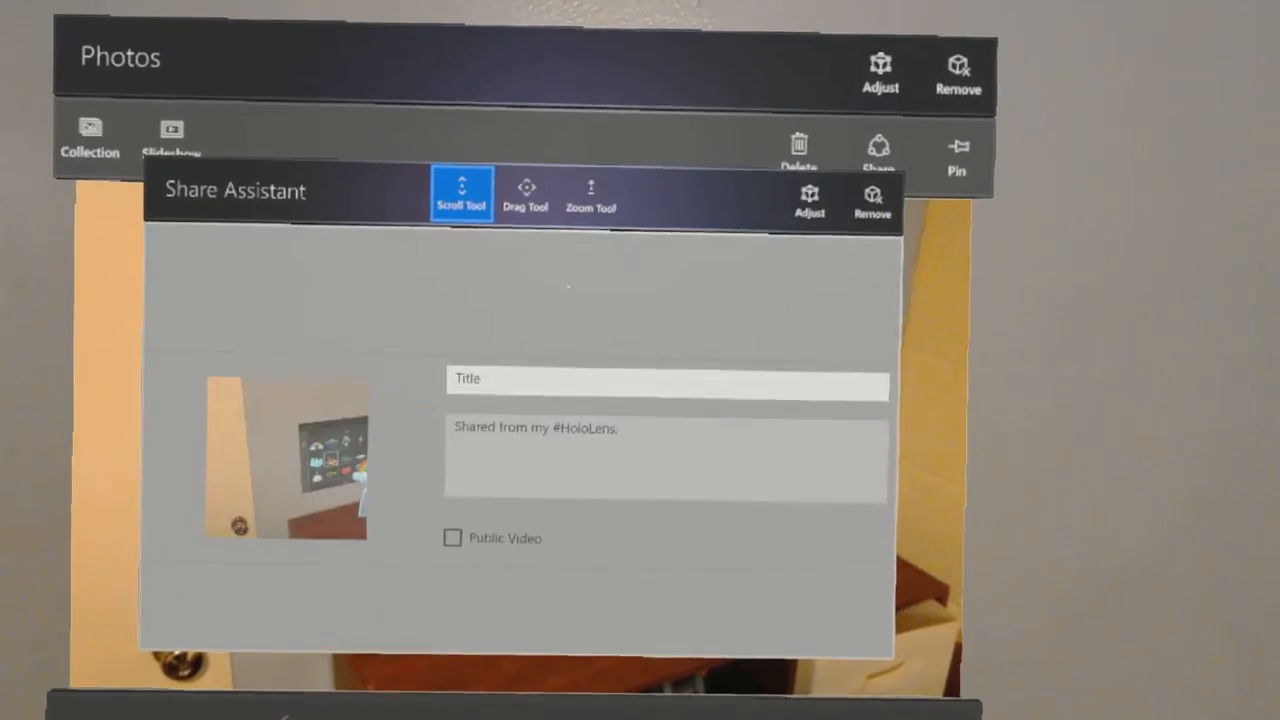